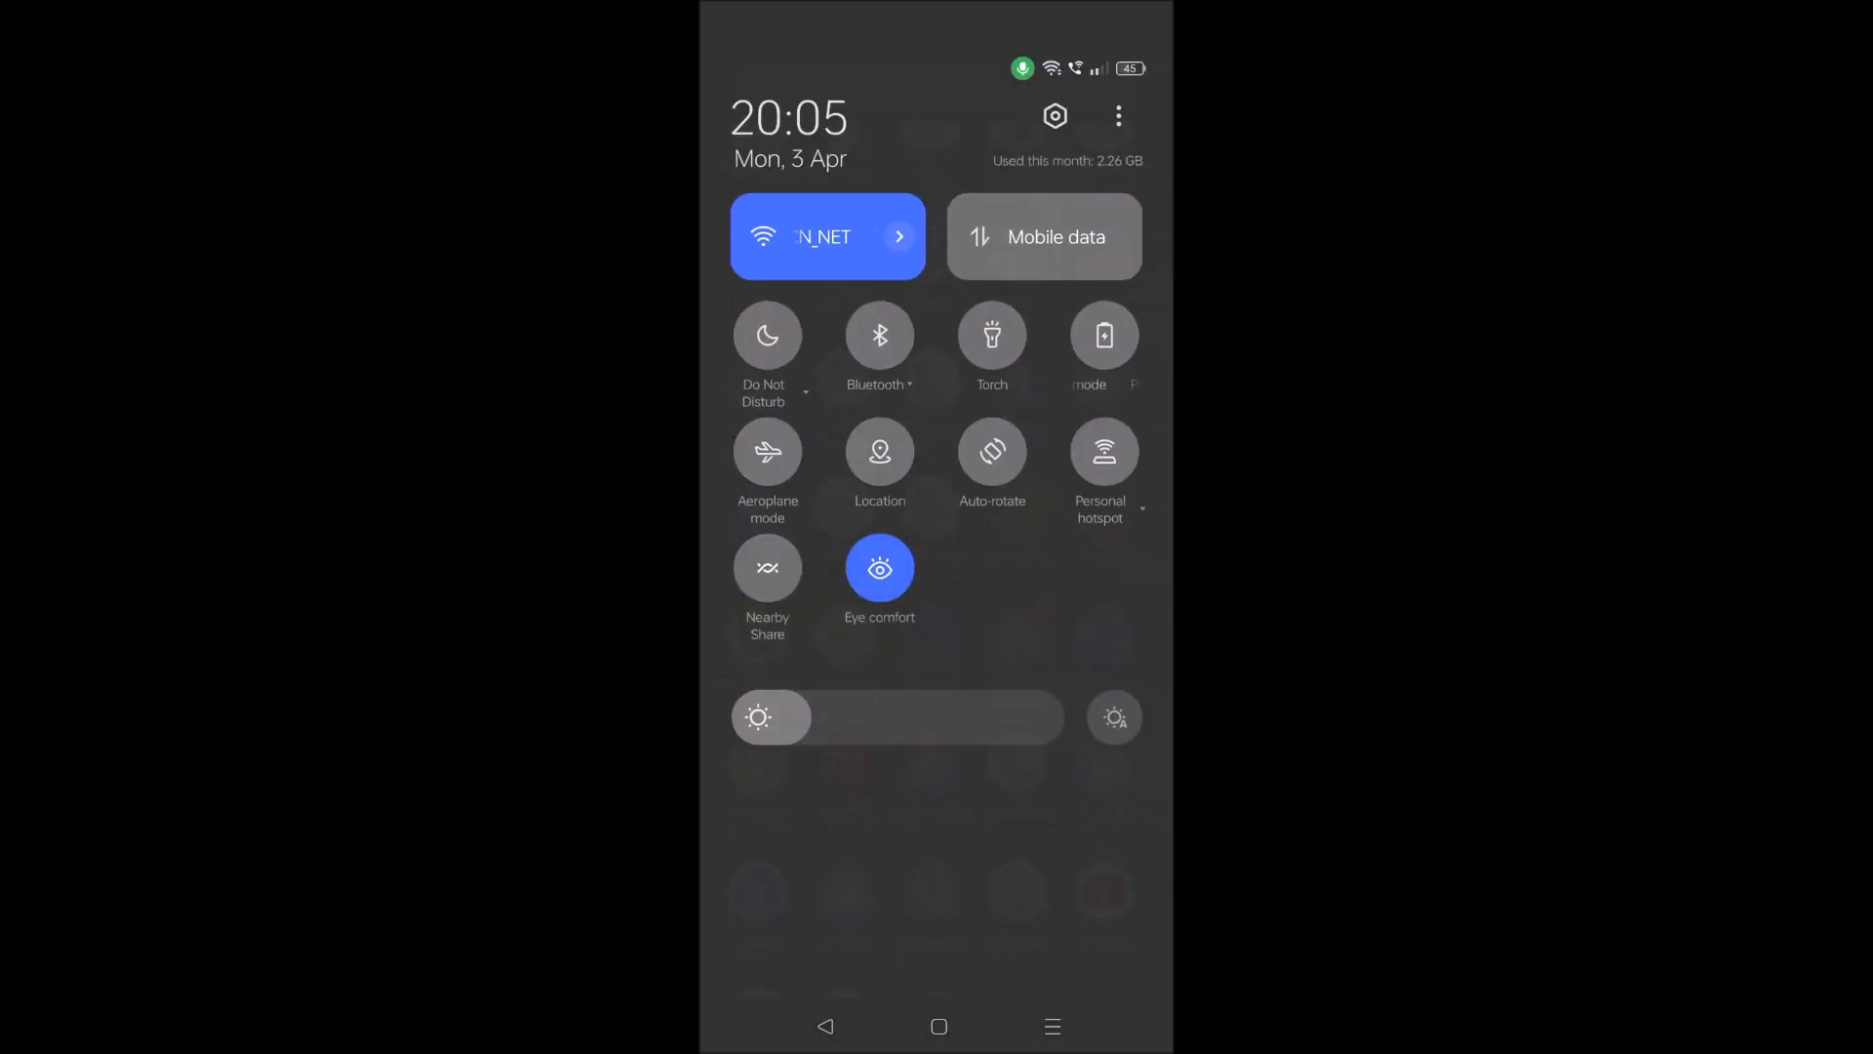
Step: Open Settings from the quick settings gear and go to Additional Settings
click(1054, 116)
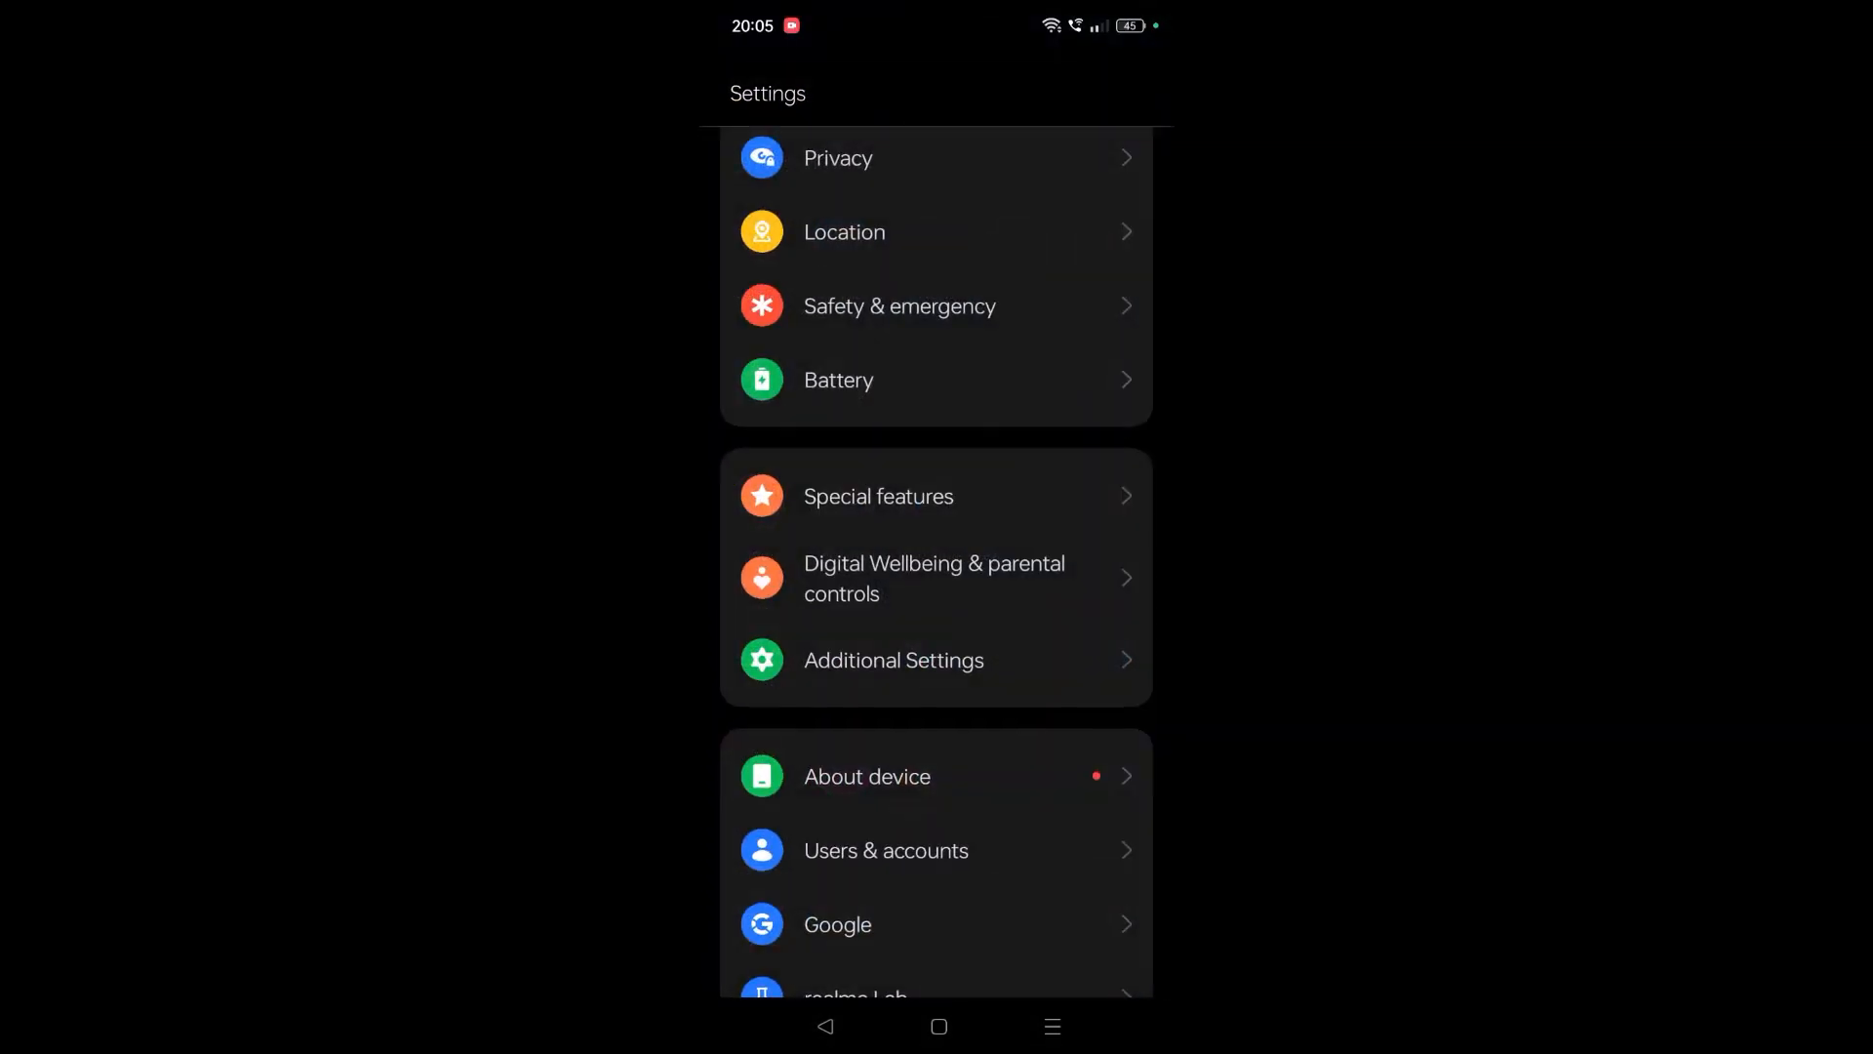
scroll(down, 3)
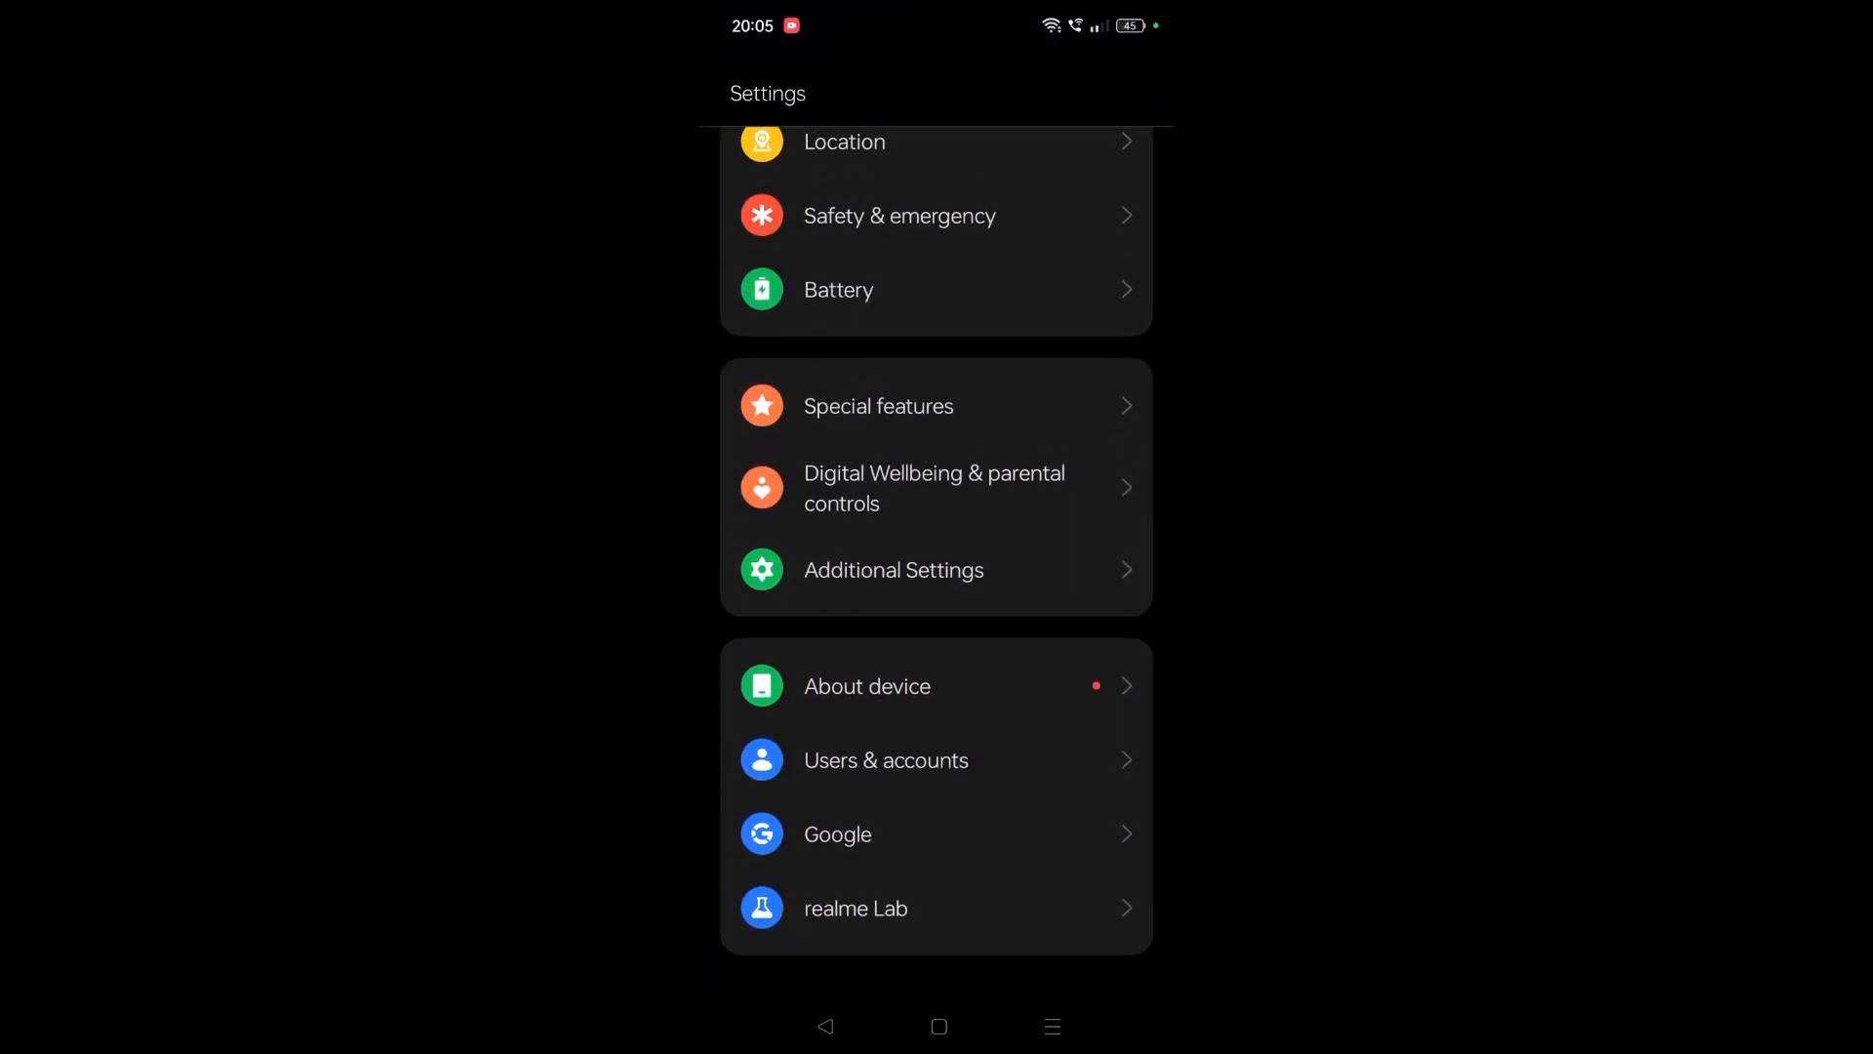
click(892, 569)
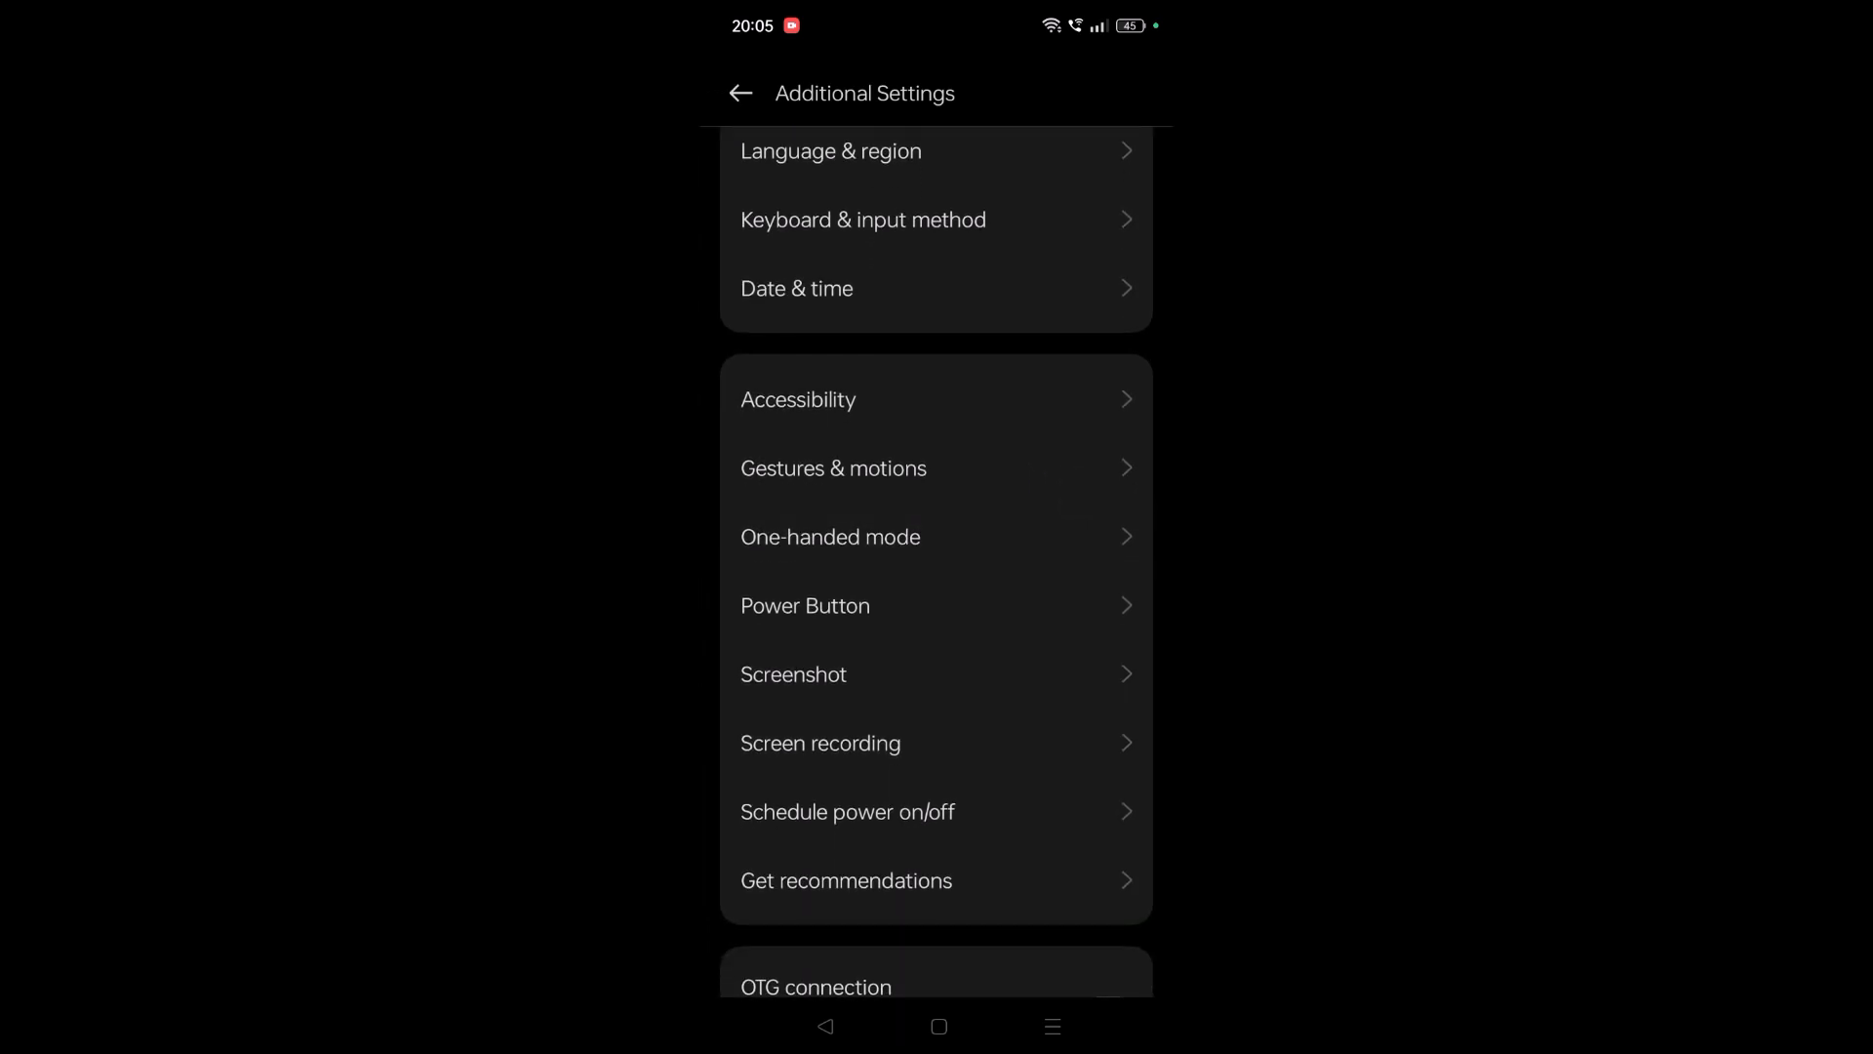
Step: Navigate within Additional Settings to the Power Button page, currently set to Voice Assistant
scroll(down, 3)
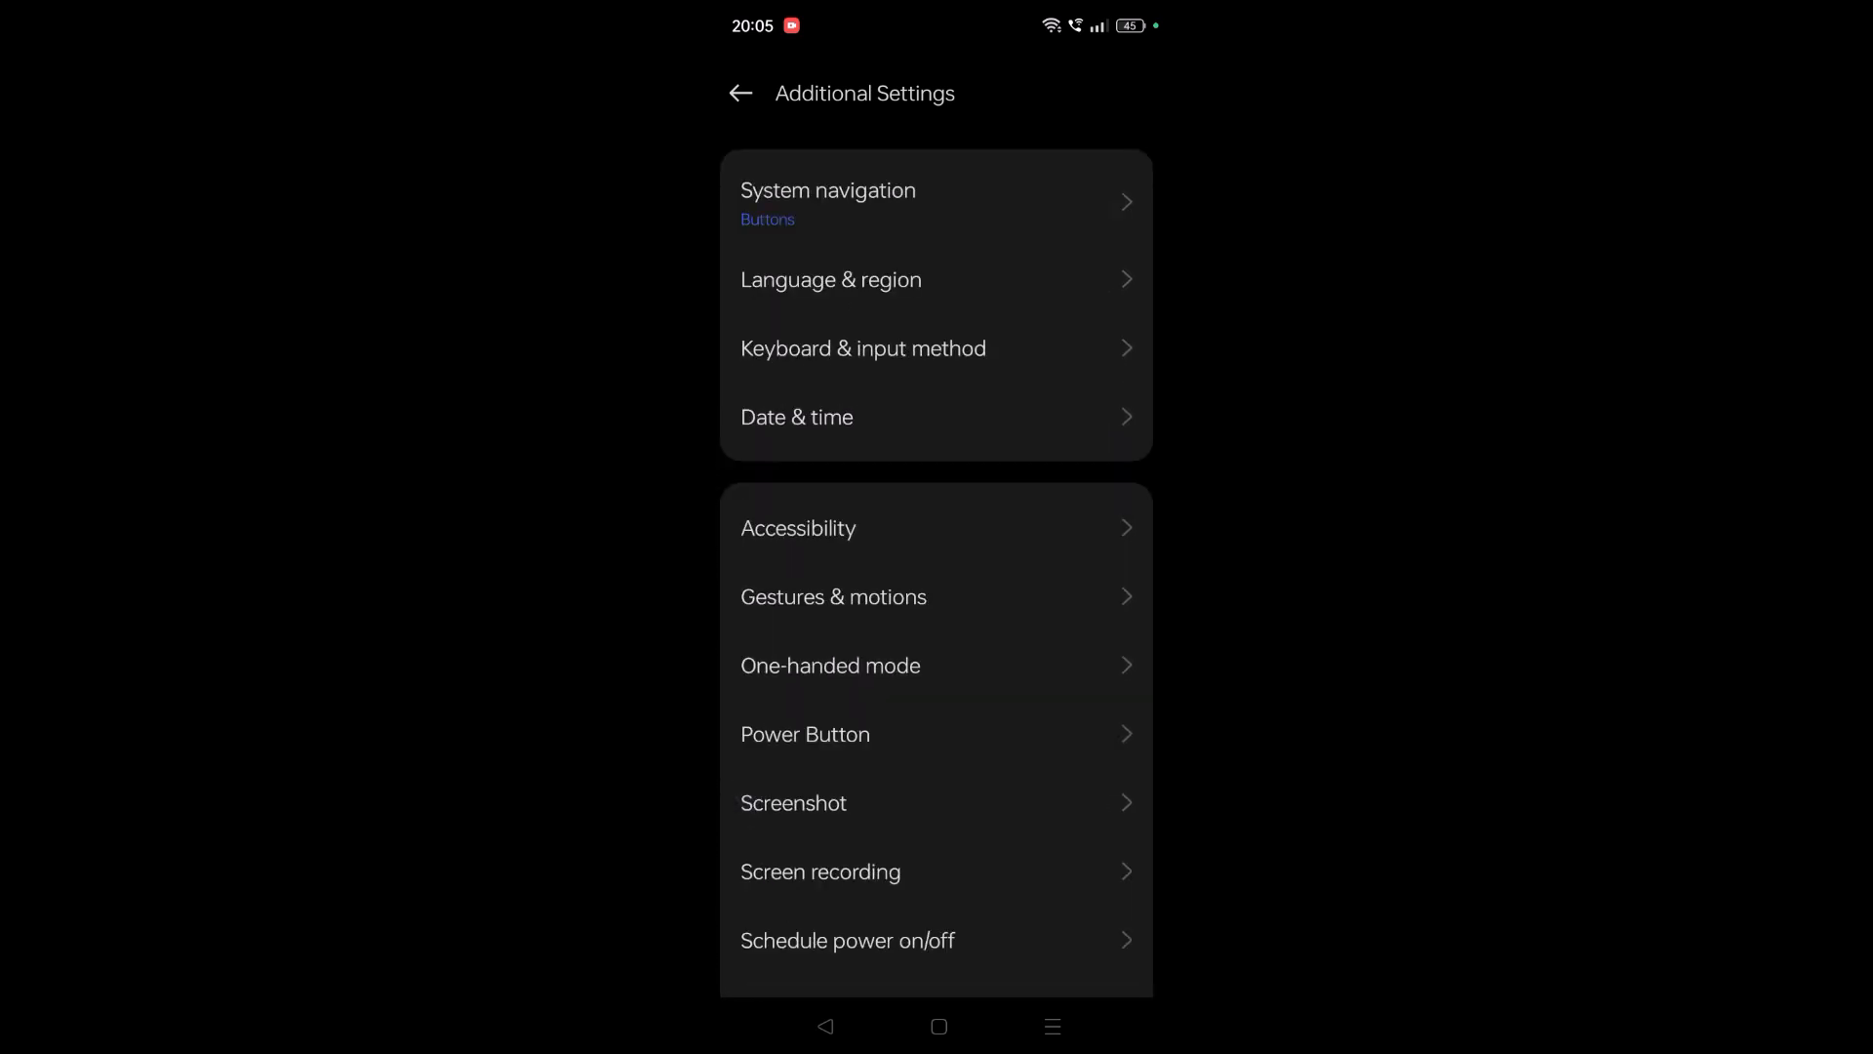
click(1051, 352)
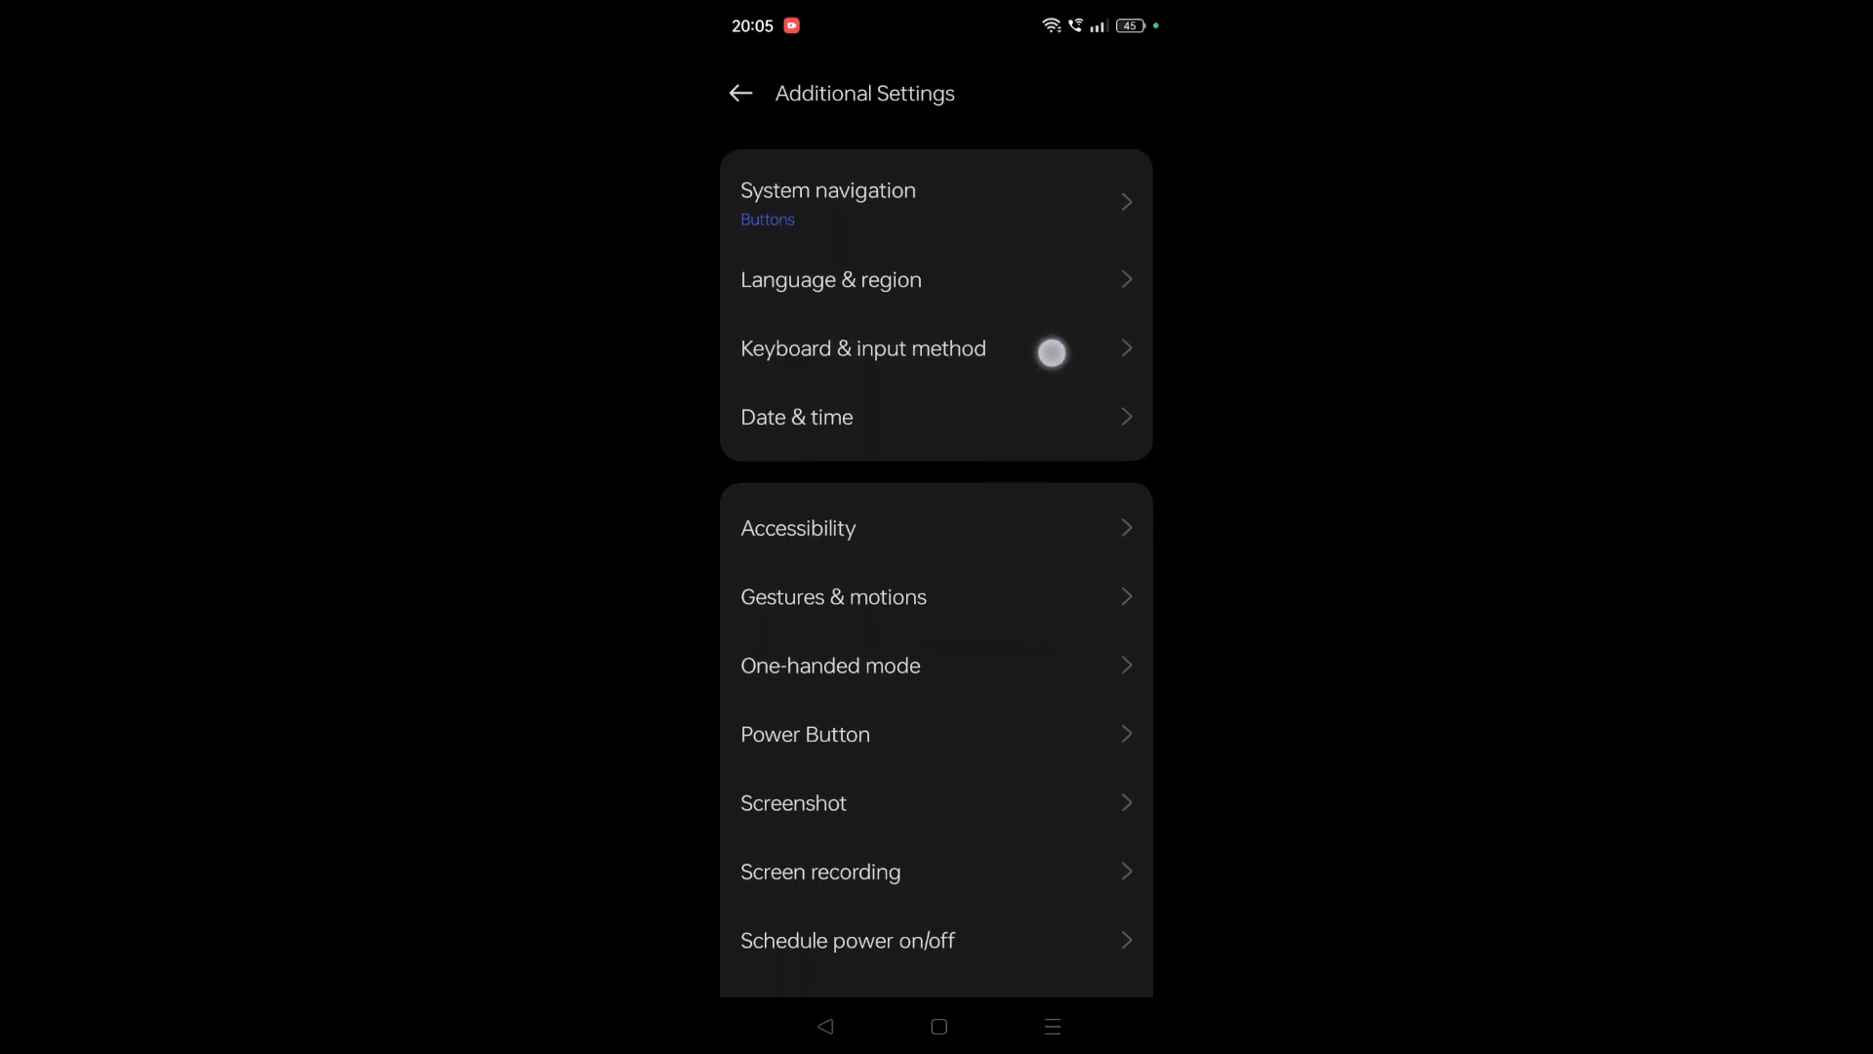
click(754, 94)
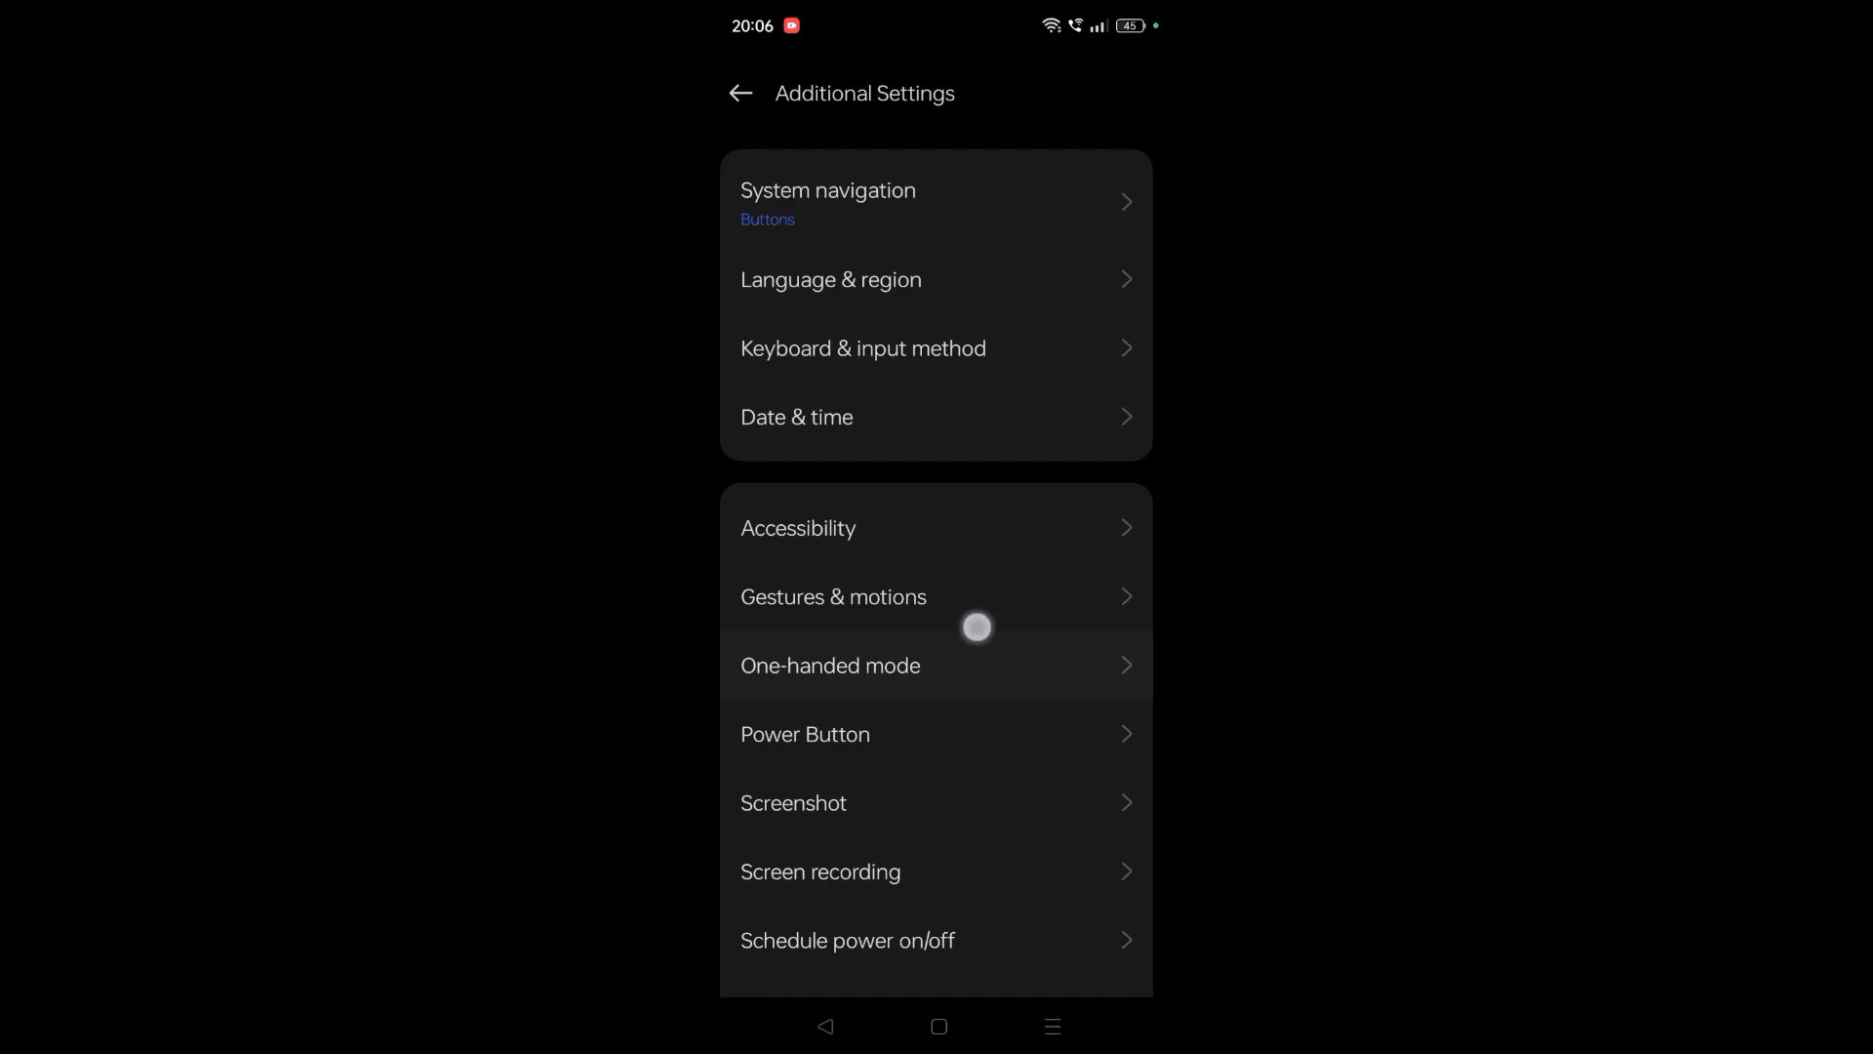
click(804, 734)
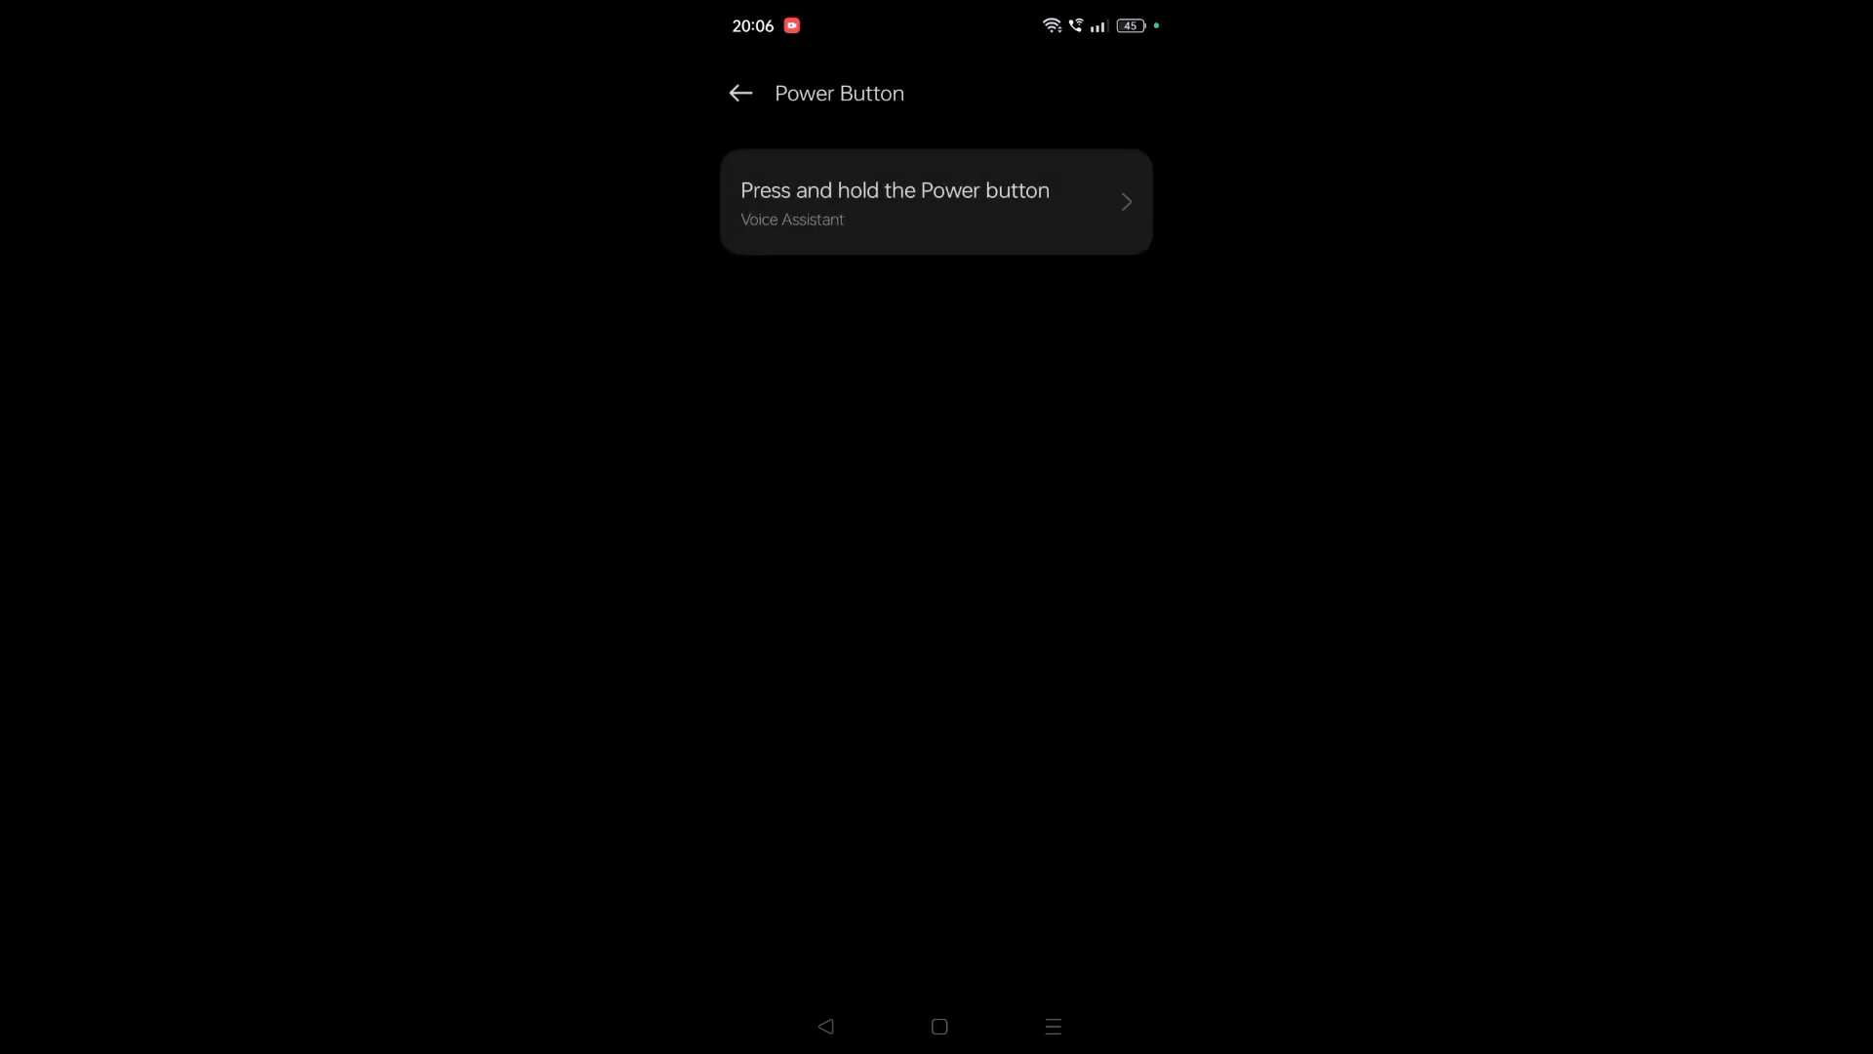
Step: Set press-and-hold Power button to Power Menu and return to the main Settings list
click(935, 201)
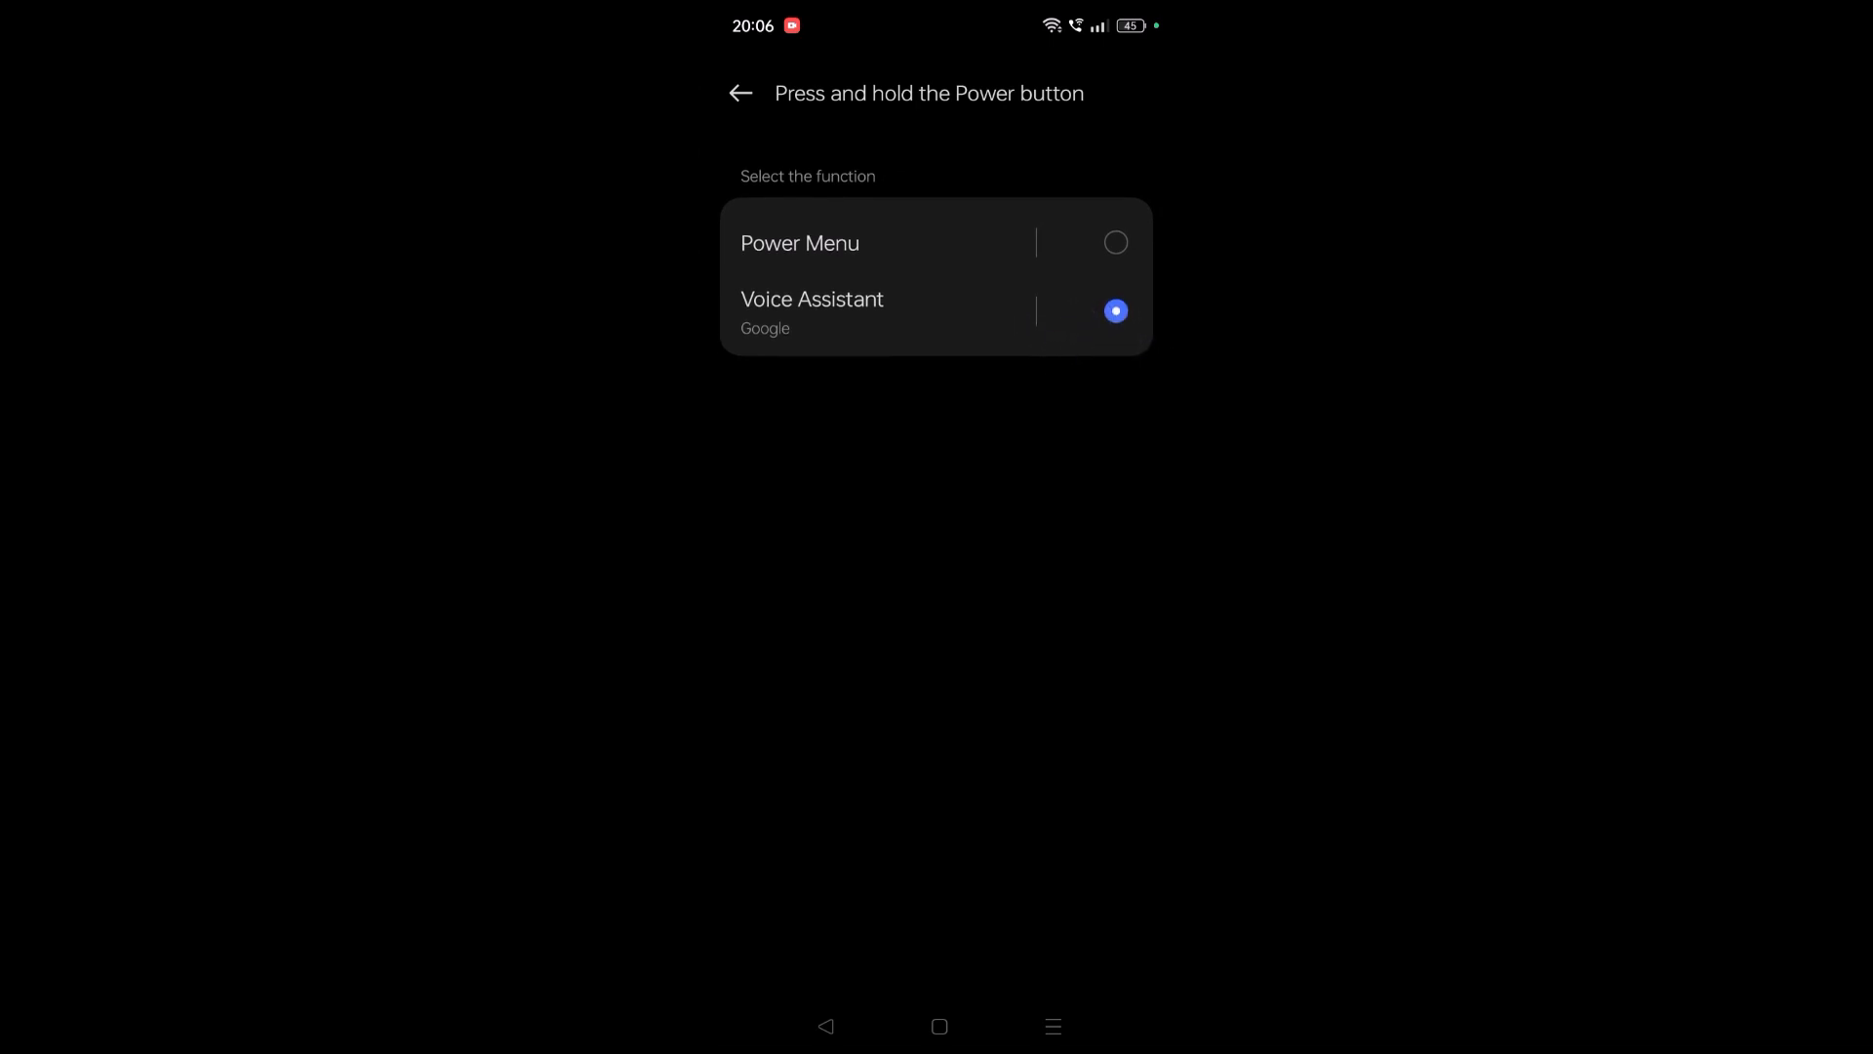
click(799, 243)
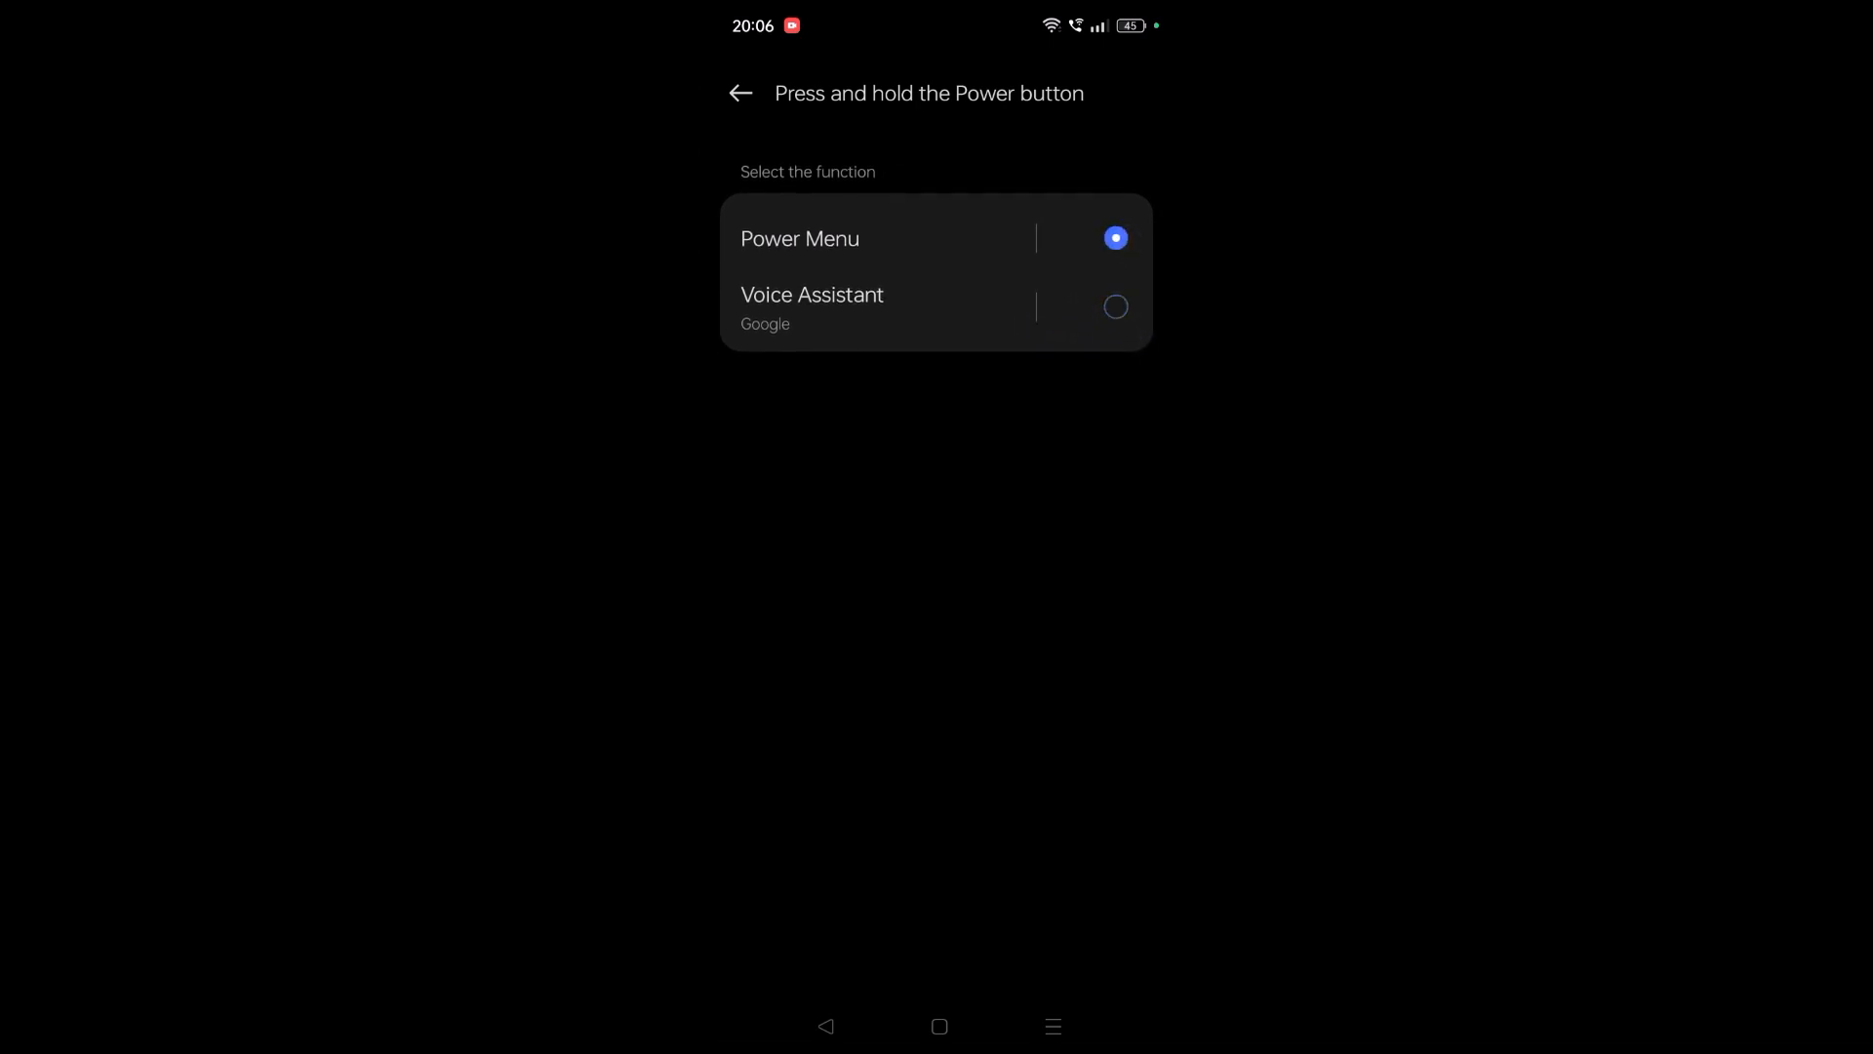
click(831, 1025)
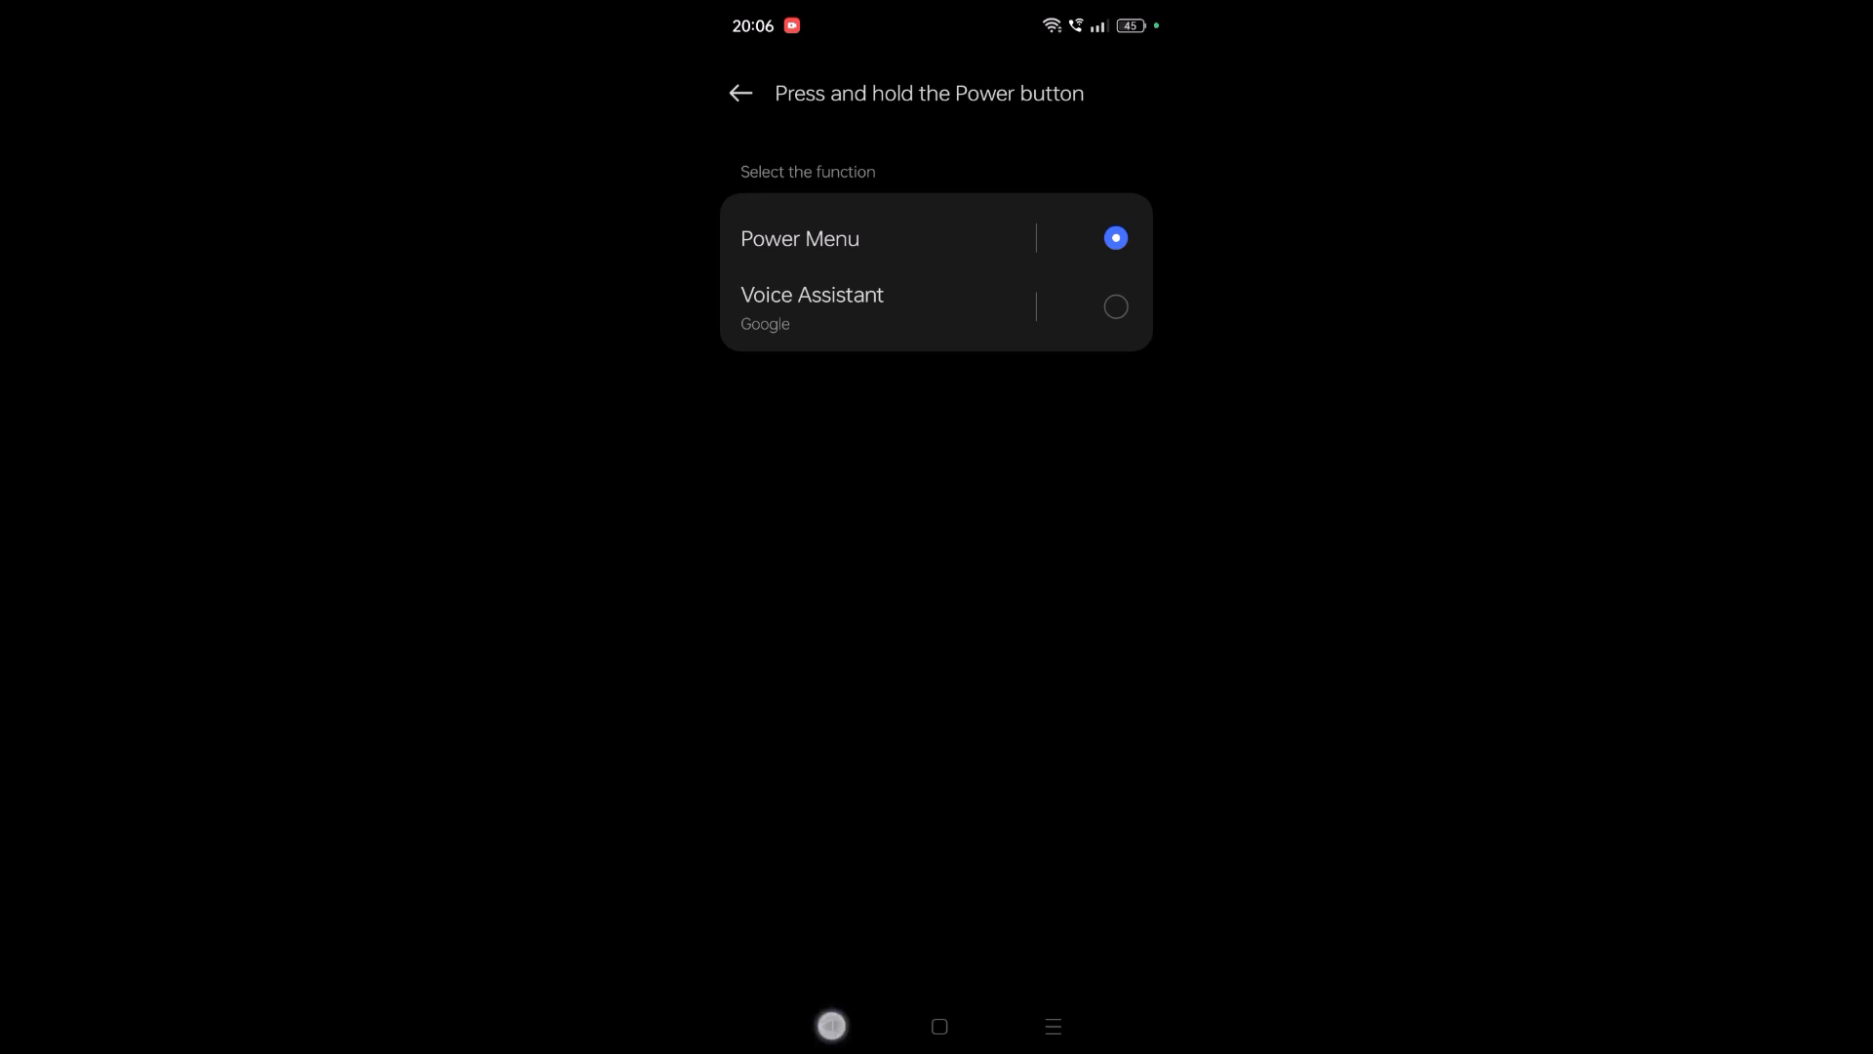
click(739, 94)
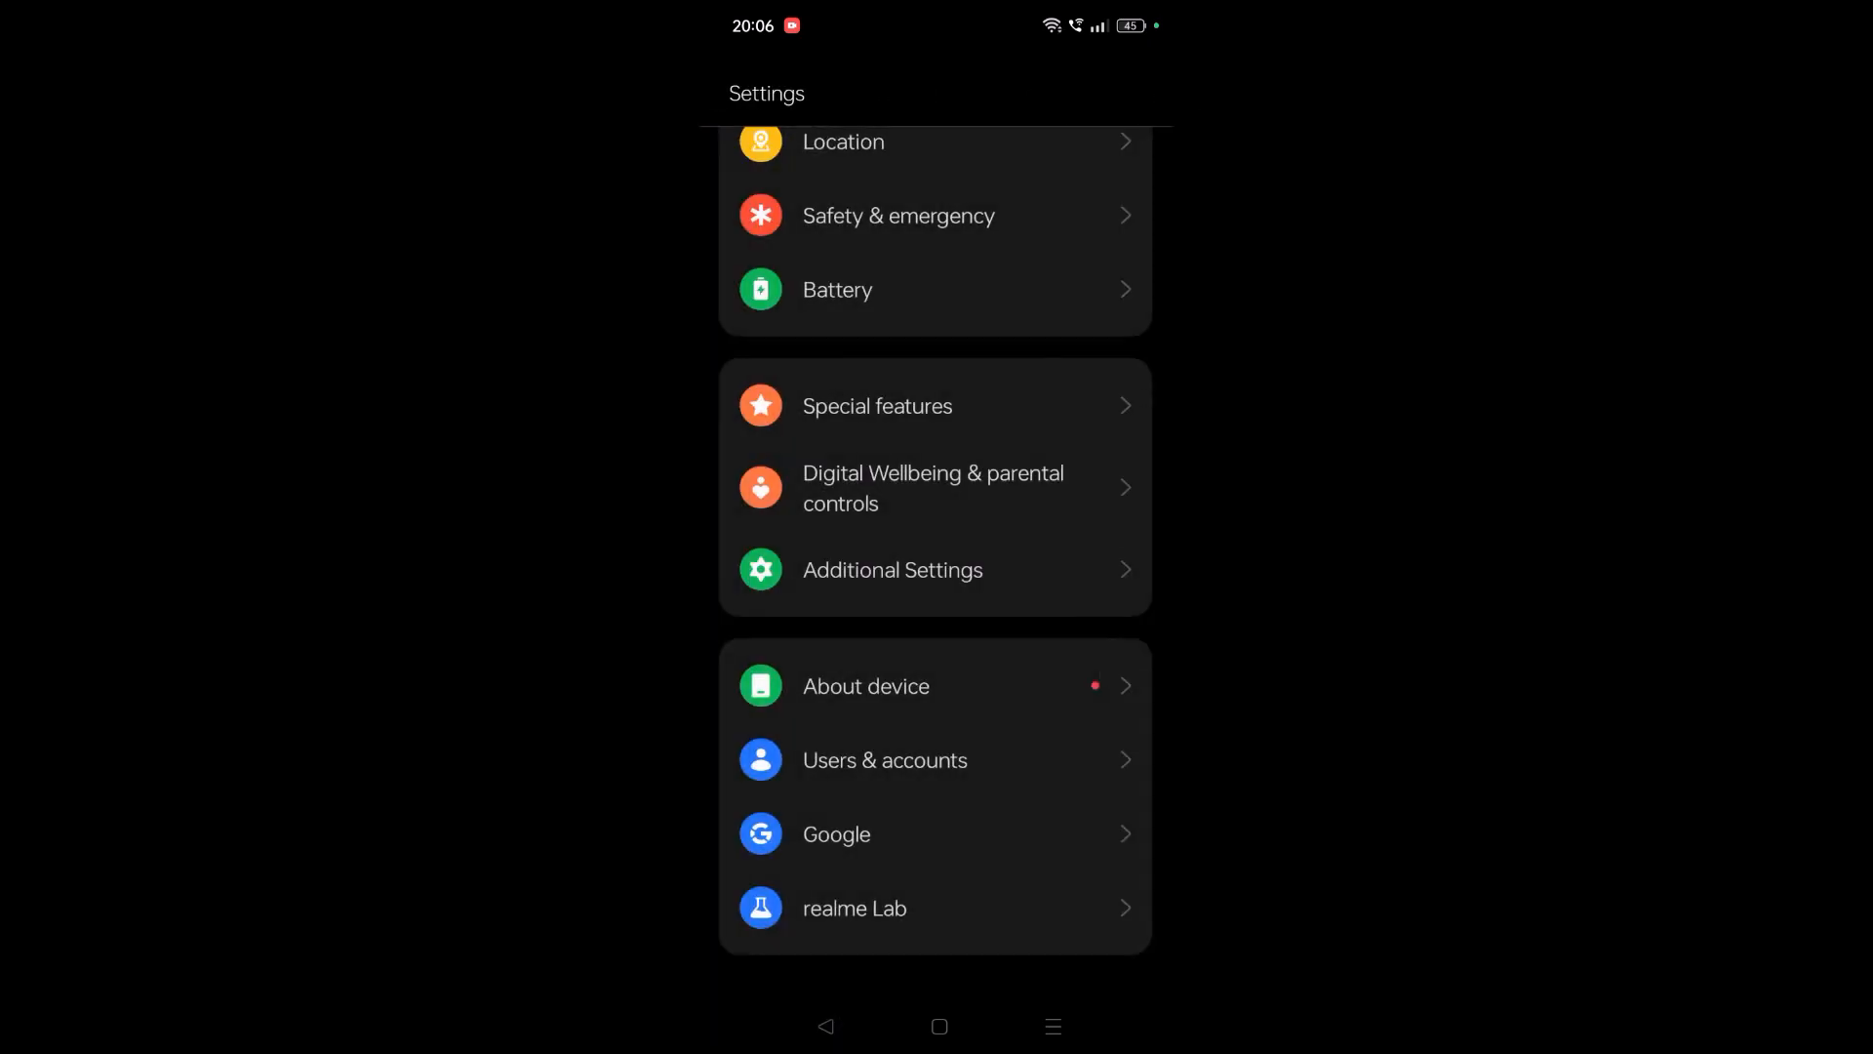